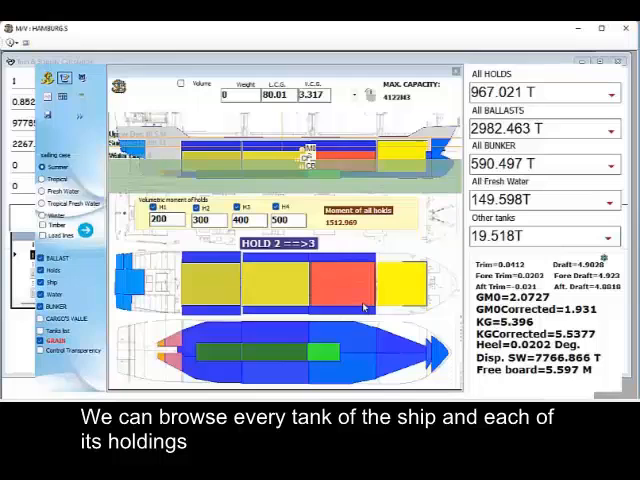
- Load the lower hold with 1000 tonnes of cargo in the loading condition
left_click(404, 290)
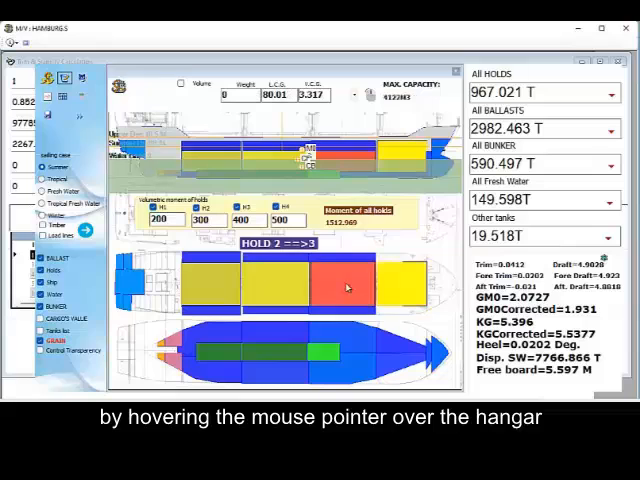
left_click(240, 290)
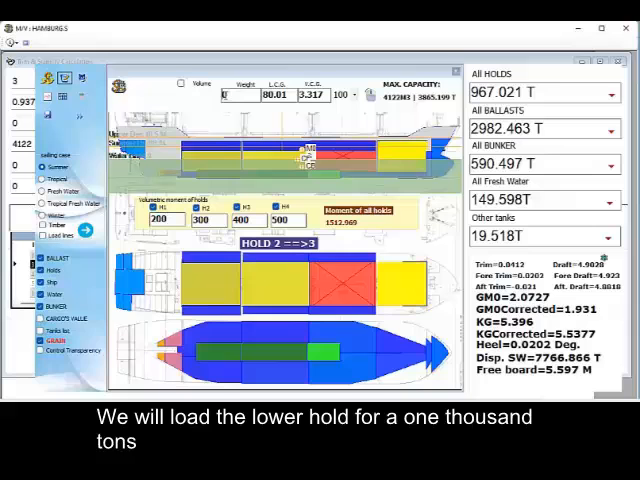
type("1000")
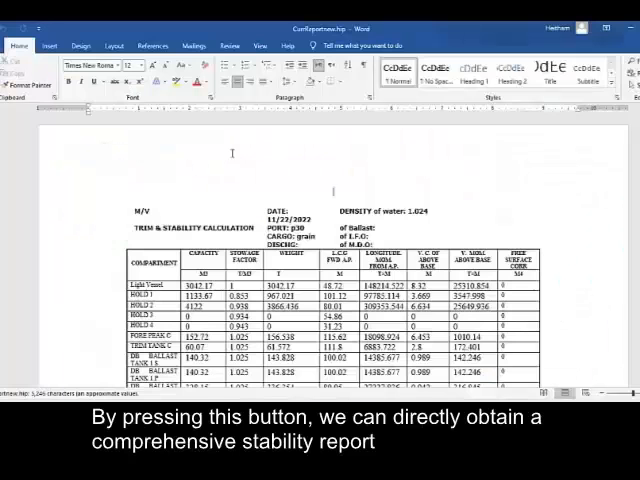
- Scroll through the stability report's trim tables down to the GZ calculation table and curves
scroll("down", 3)
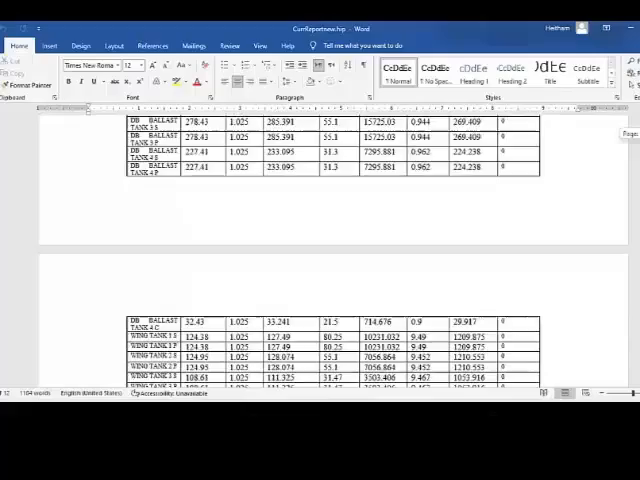
scroll("down", 3)
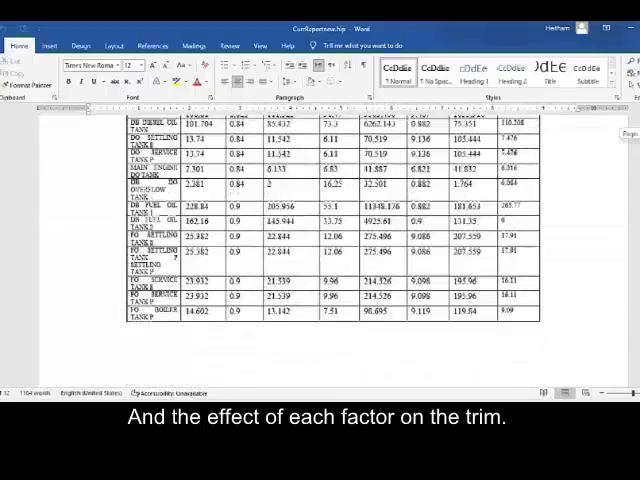
scroll("down", 3)
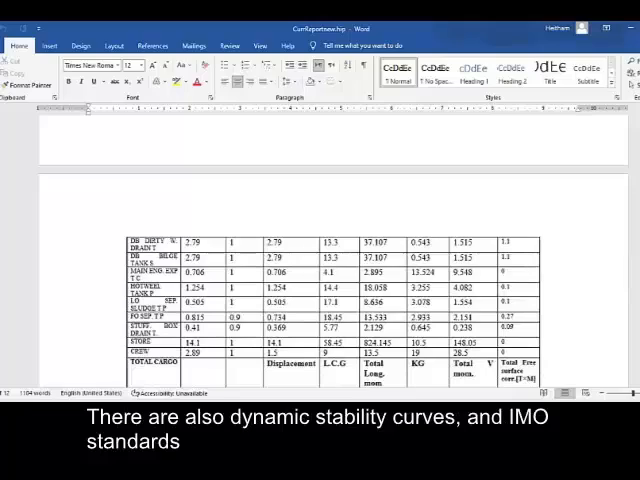
scroll("down", 3)
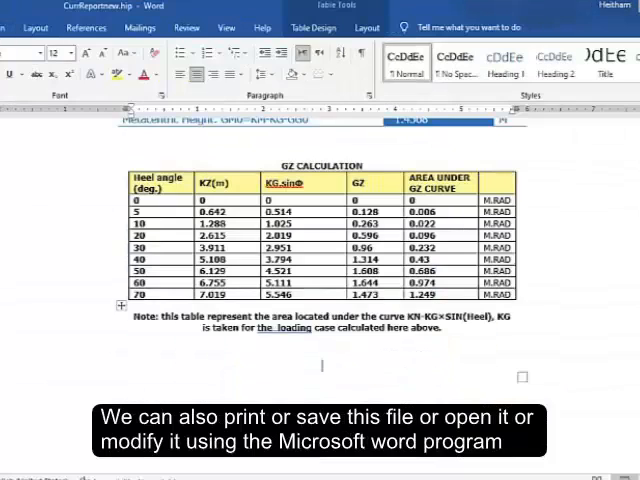
scroll("down", 3)
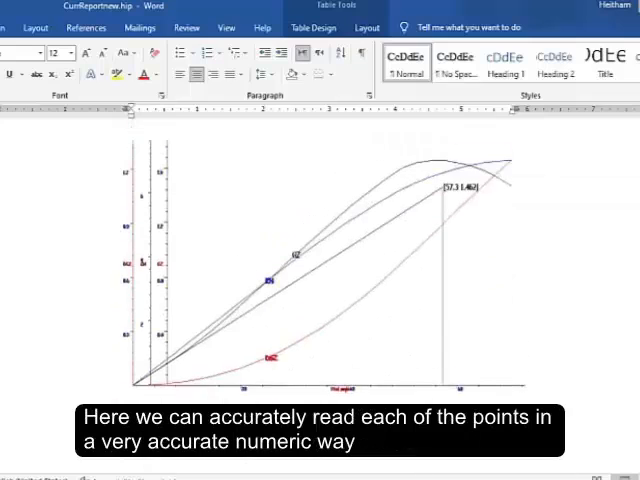
- Scroll further over the GZ curve graph at the end of the stability report
scroll("down", 3)
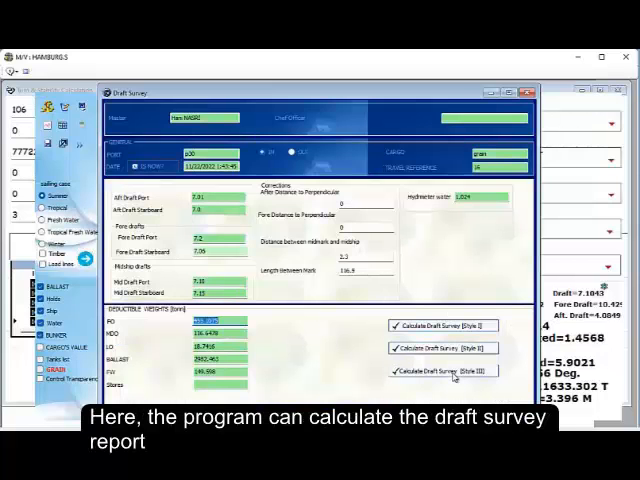
- Calculate the draft survey and open its report as a Word document
left_click(456, 376)
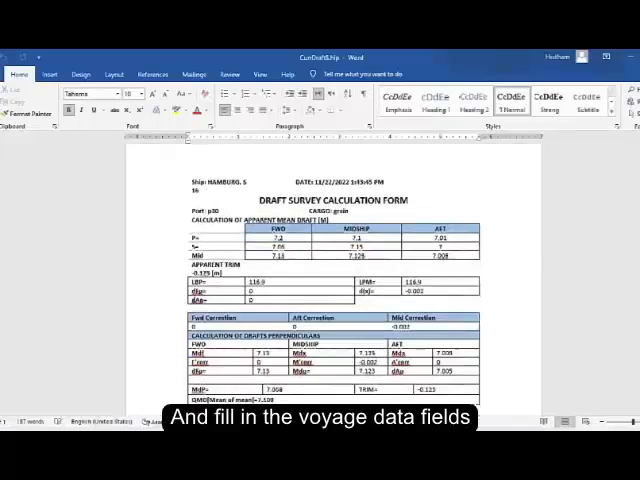
- Scroll down the Draft Survey Calculation Form to review the draft readings and corrections
scroll("down", 3)
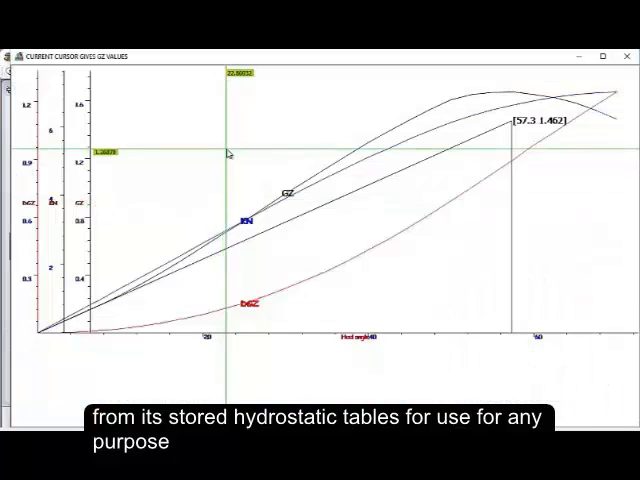
- Shade the area under the GZ curve via the plot's context menu, reading 0.40 metre-radian
right_click(236, 150)
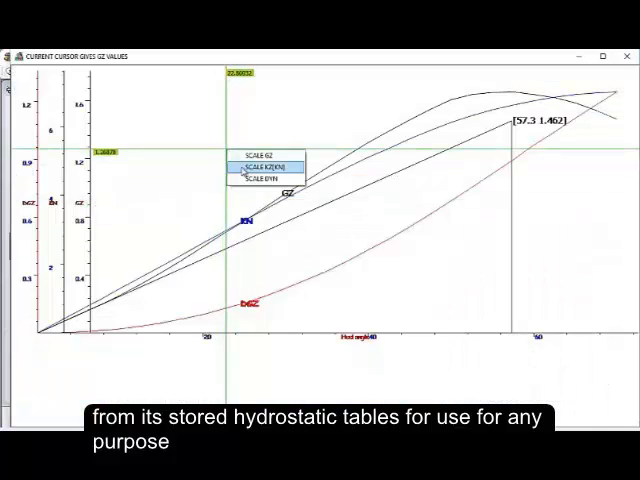
left_click(270, 168)
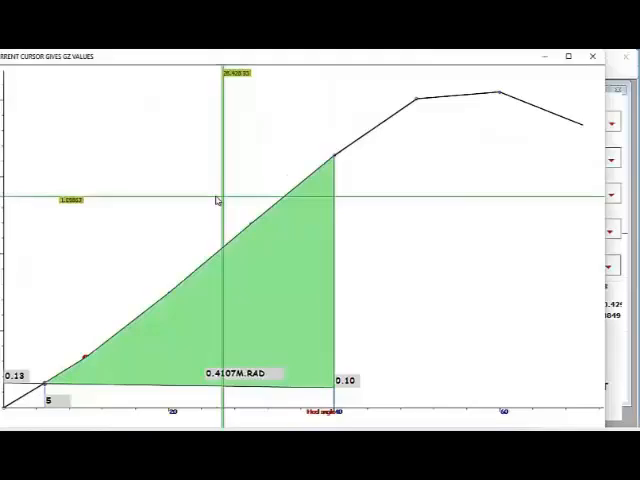